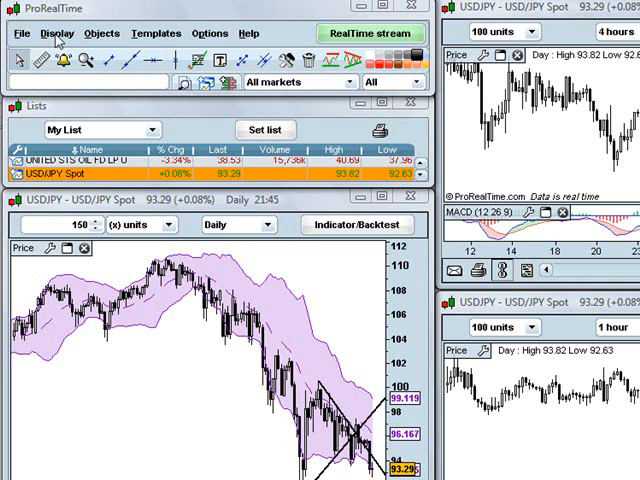
Open Top movers 2 from the Display menu as a second scanner beside the first
left_click(56, 32)
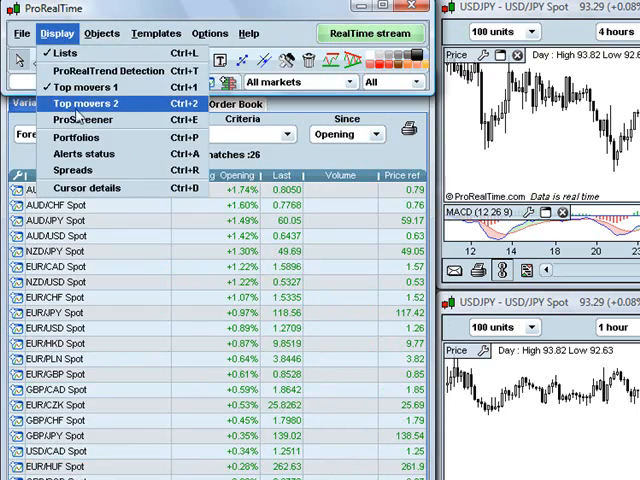
left_click(84, 104)
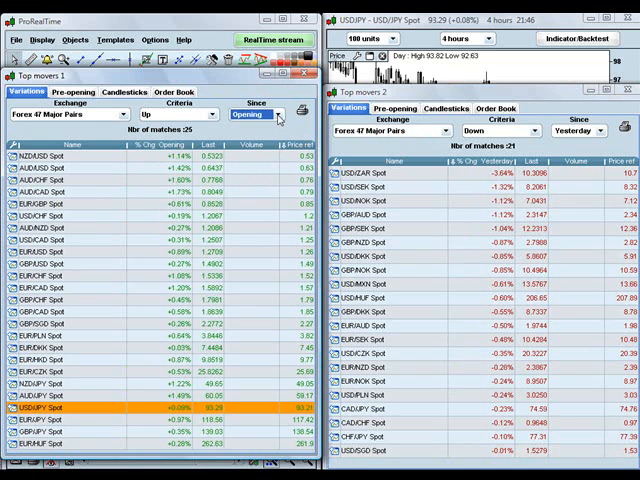
Set the Since period of the rising-pairs list to 1 hour
left_click(250, 116)
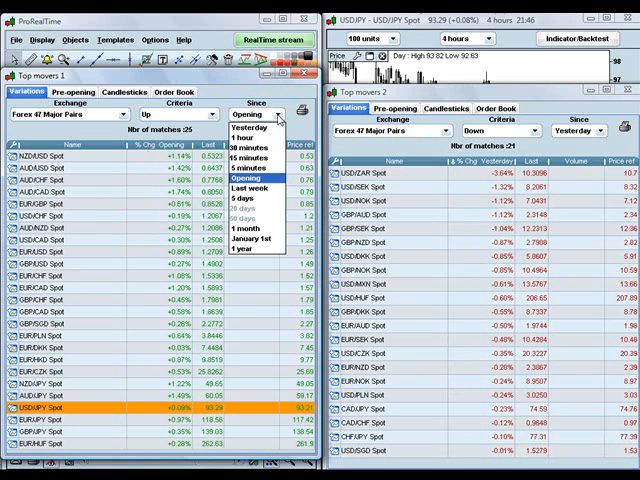
left_click(254, 122)
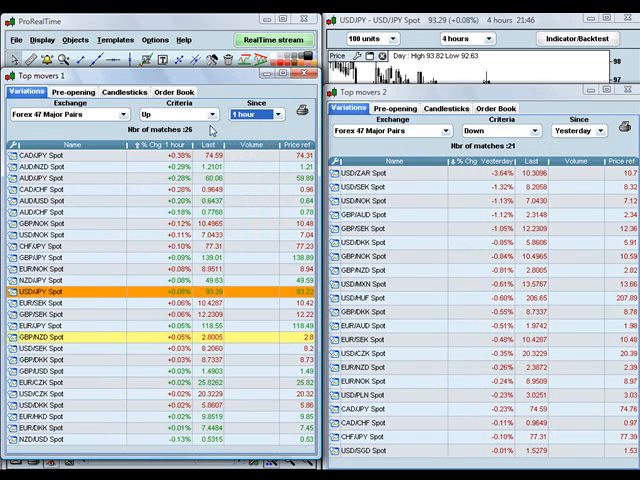
left_click(208, 114)
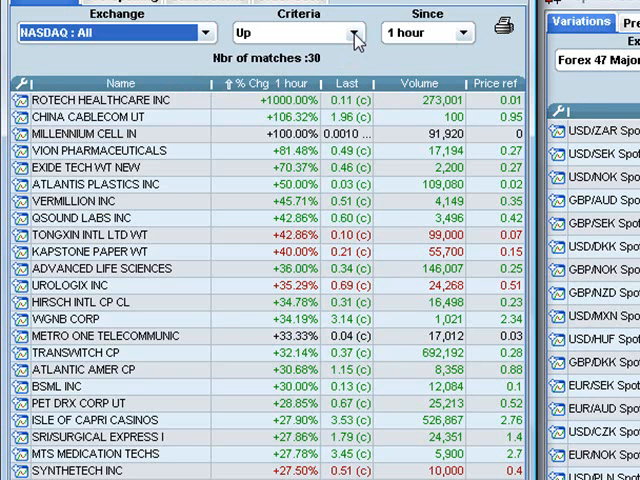
Rank the NASDAQ : All scan by volume in units, then by Opening gap up
left_click(356, 32)
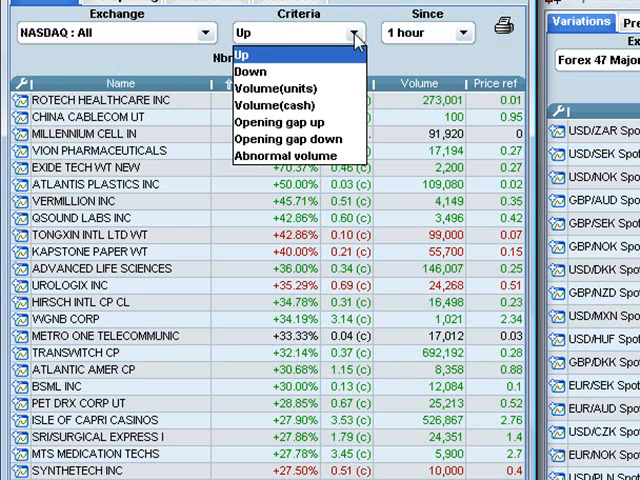
left_click(286, 88)
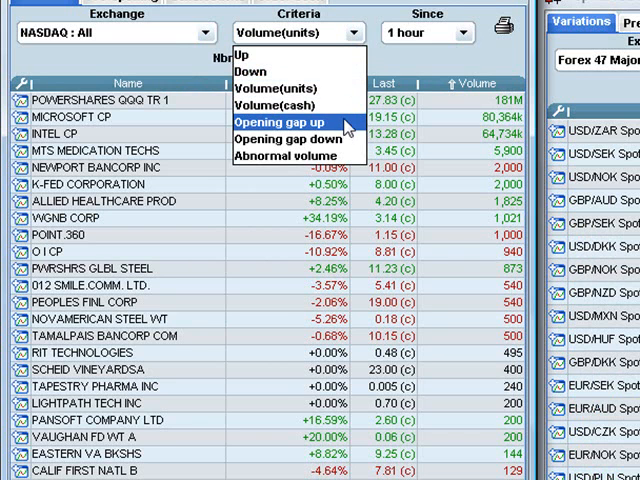
left_click(292, 120)
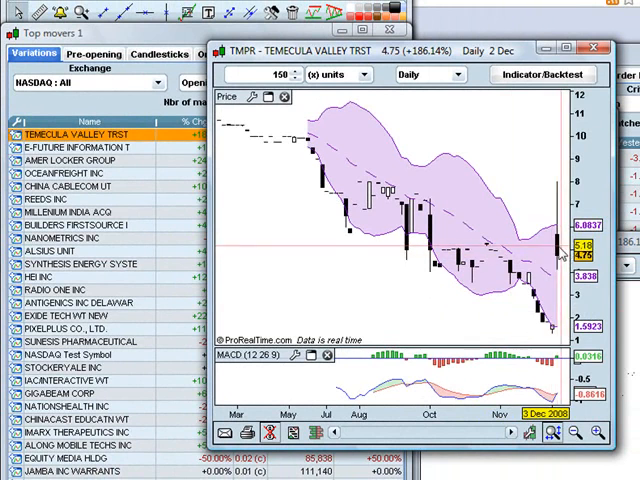
mouse_move(560, 256)
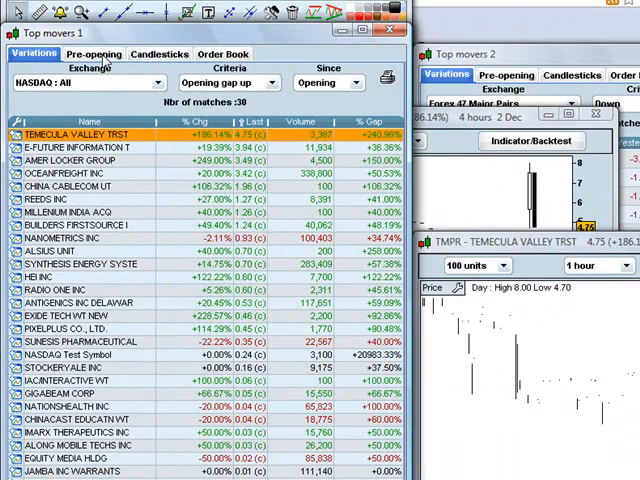
Show the US Tech 150 Order Book movers ranked by rising bid/ask volume
left_click(92, 52)
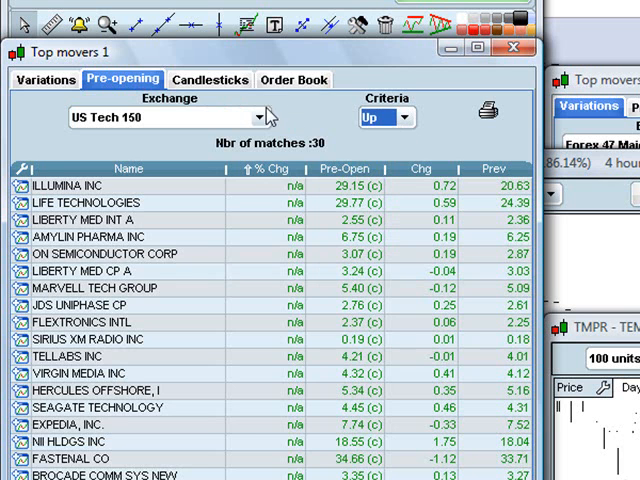
left_click(292, 80)
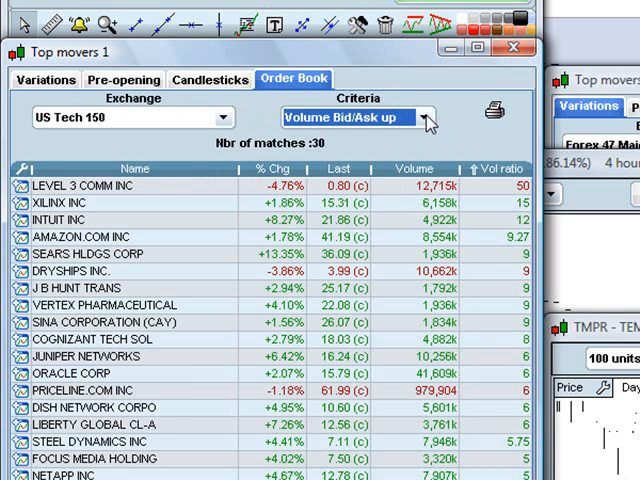
mouse_move(420, 120)
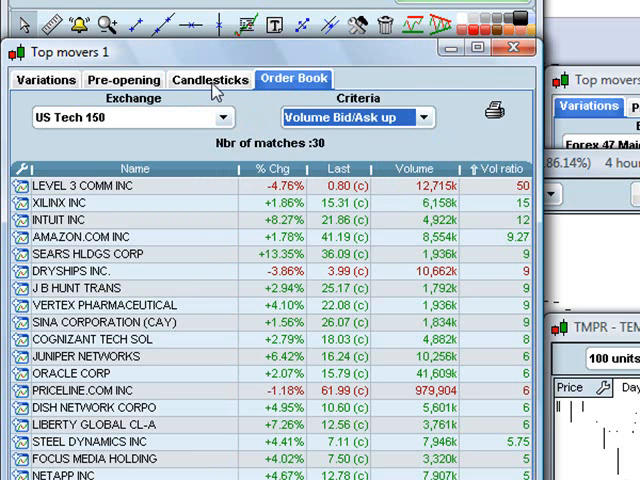
Scan Forex 47 Major Pairs for the Doji candlestick pattern on the daily period
left_click(208, 80)
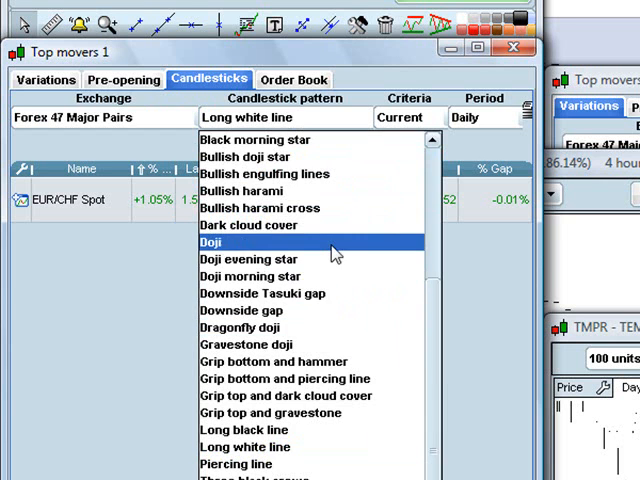
left_click(212, 242)
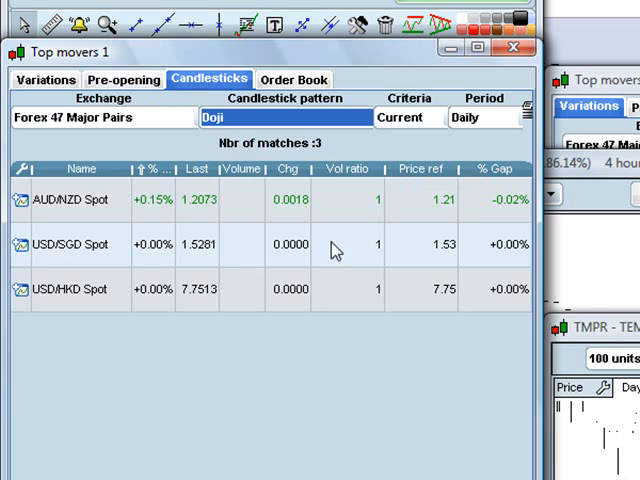
mouse_move(196, 292)
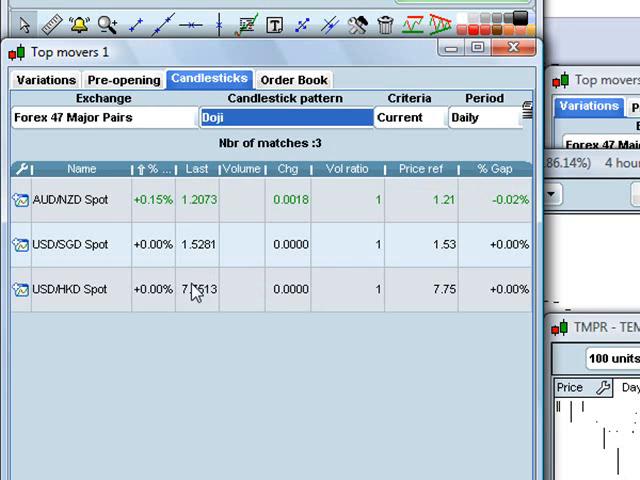